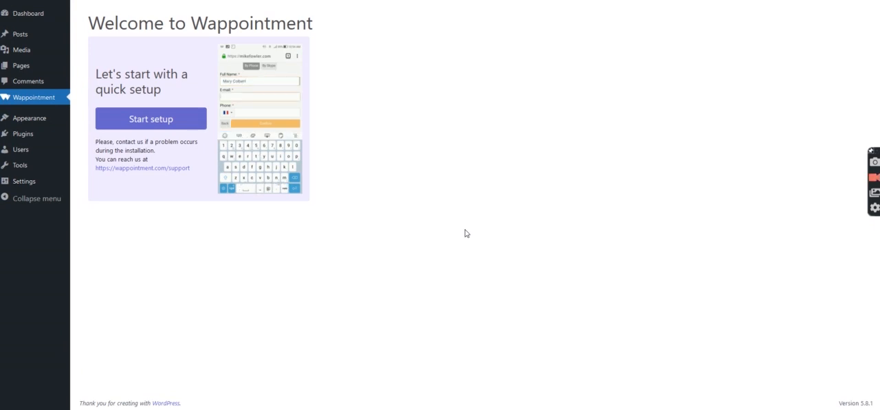
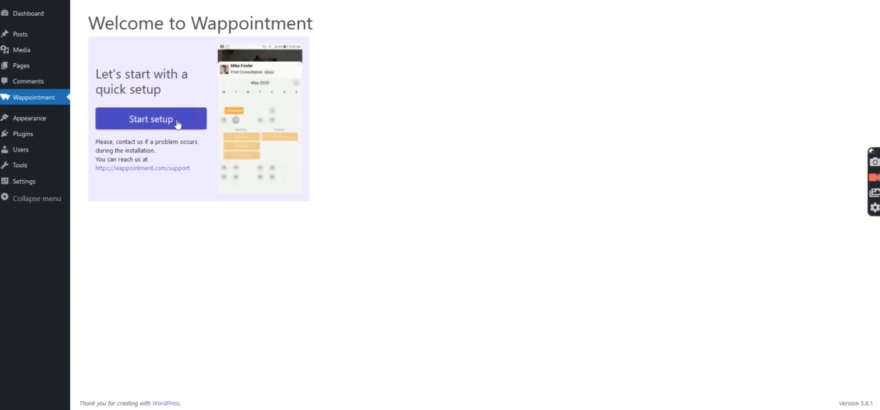
Launch the quick setup wizard and change the account name from admin to Ben.
{"action": "left_click", "coordinate": [150, 119]}
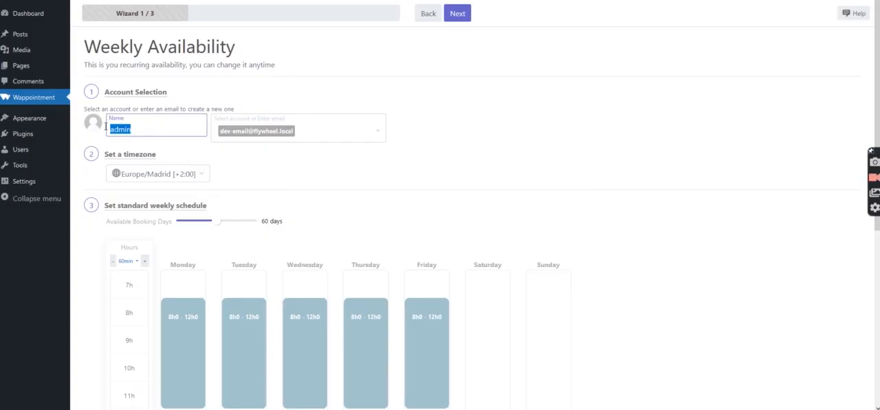
{"action": "type", "text": "Ben"}
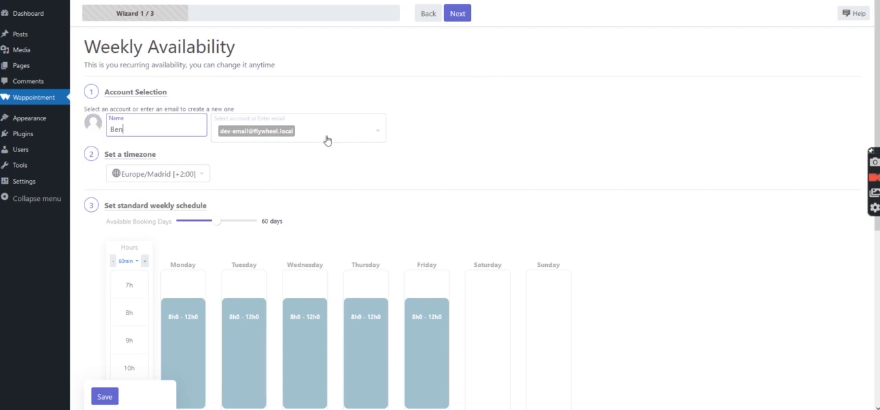
{"action": "mouse_move", "coordinate": [289, 158]}
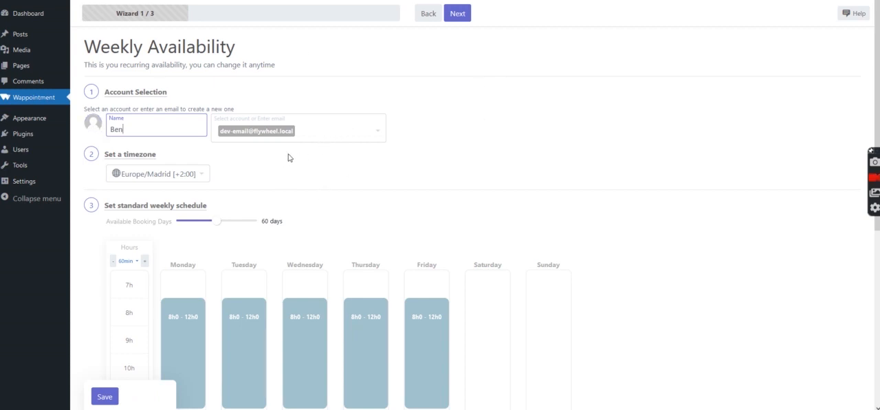
{"action": "mouse_move", "coordinate": [227, 179]}
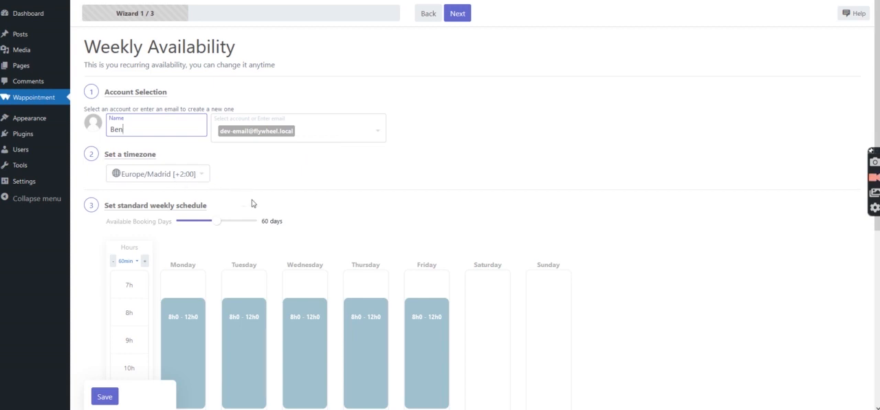
{"action": "mouse_move", "coordinate": [307, 218]}
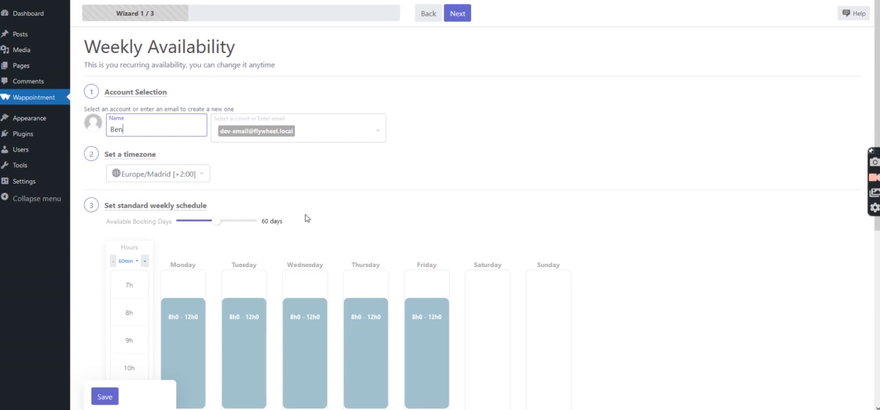
{"action": "mouse_move", "coordinate": [213, 244]}
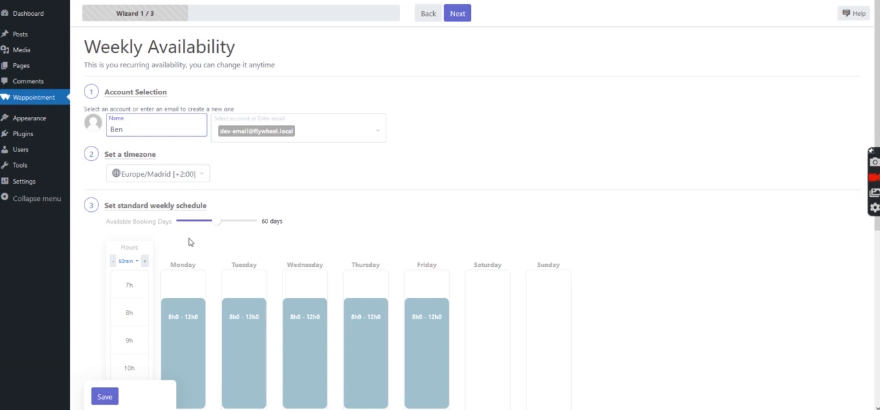
{"action": "mouse_move", "coordinate": [220, 240]}
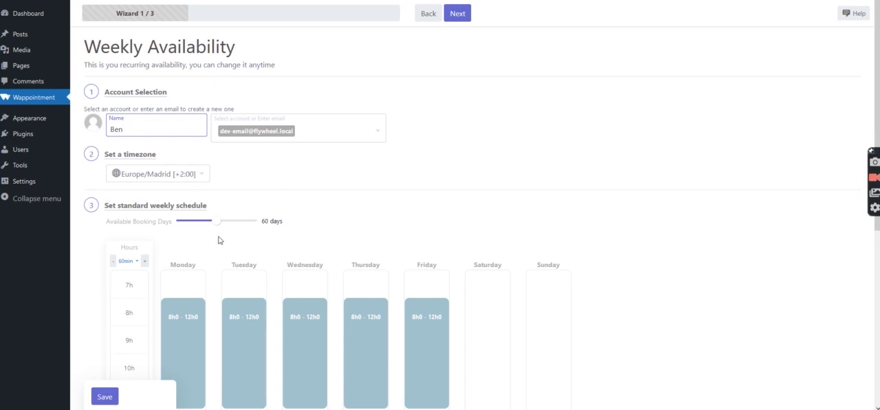
Use 10min hours precision and extend Wednesday's block to start at 9h30.
{"action": "scroll", "scroll_direction": "down", "scroll_amount": 3}
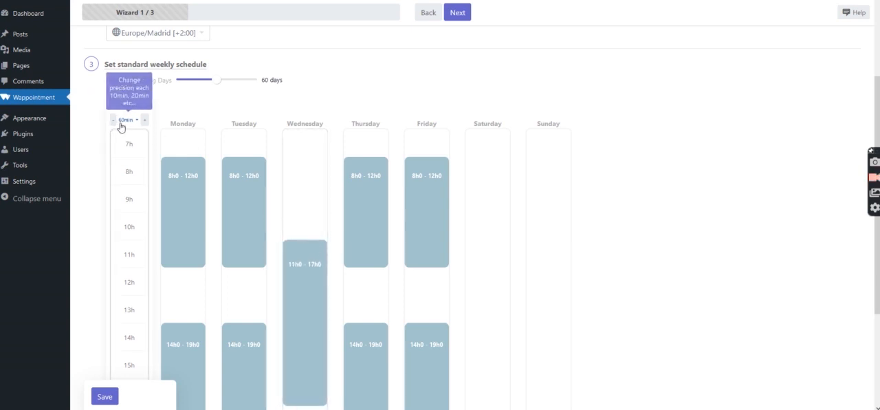
{"action": "left_click", "coordinate": [114, 119]}
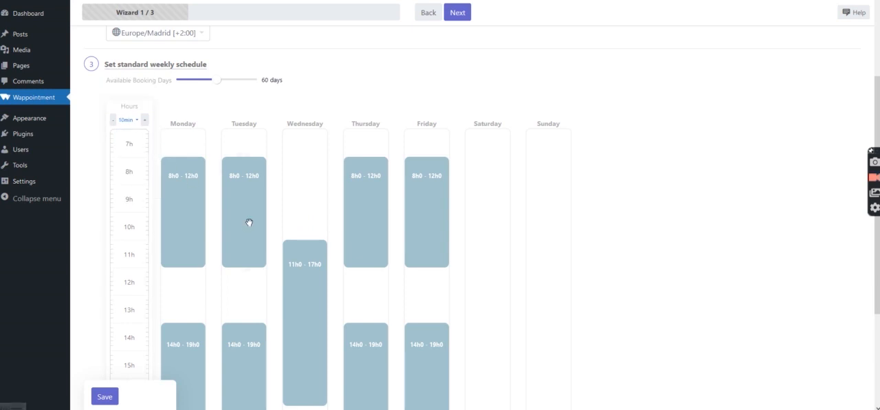
{"action": "left_click_drag", "start_coordinate": [304, 246], "coordinate": [304, 207]}
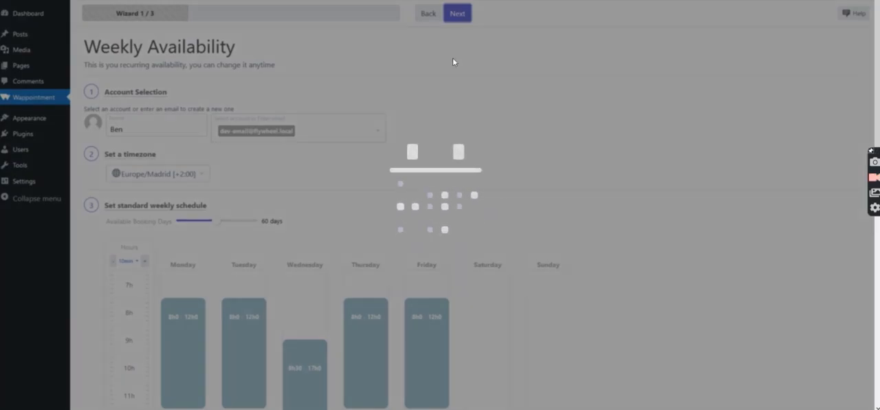
Save the schedule, then name the service Consultation with a 30 min duration.
{"action": "left_click", "coordinate": [457, 13]}
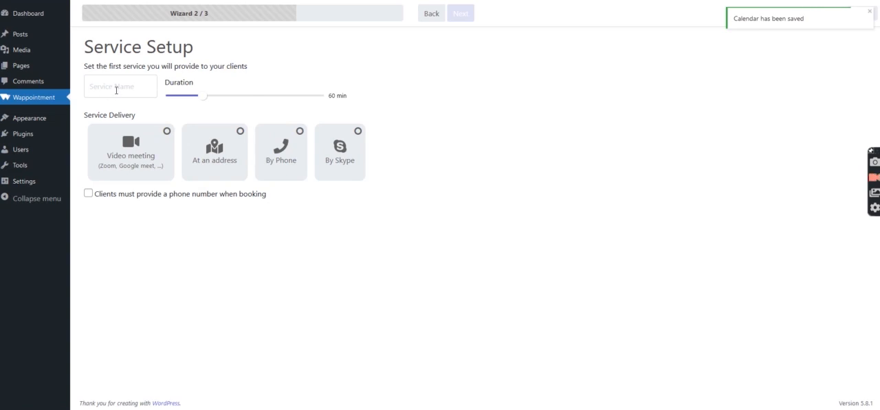
{"action": "left_click", "coordinate": [120, 86]}
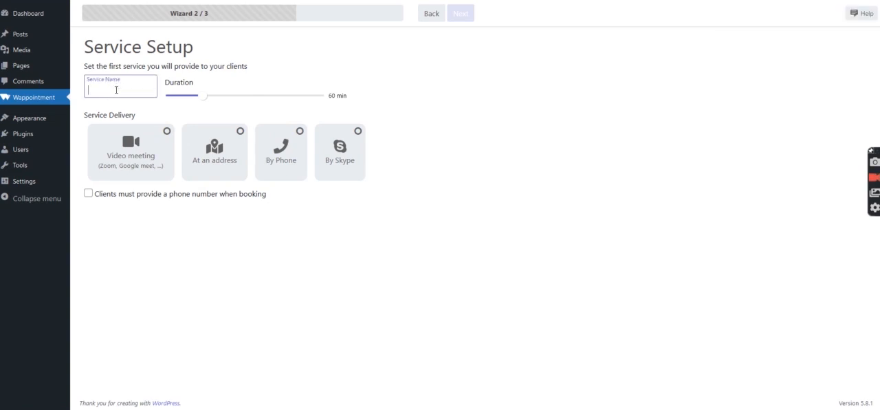
{"action": "type", "text": "Conu"}
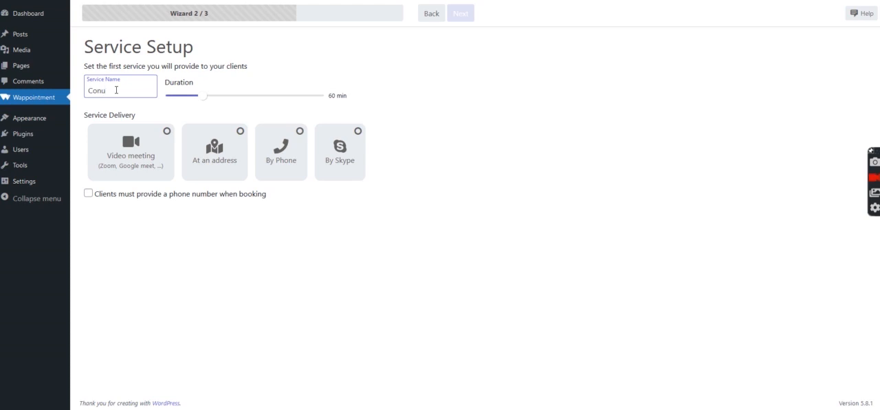
{"action": "type", "text": "l"}
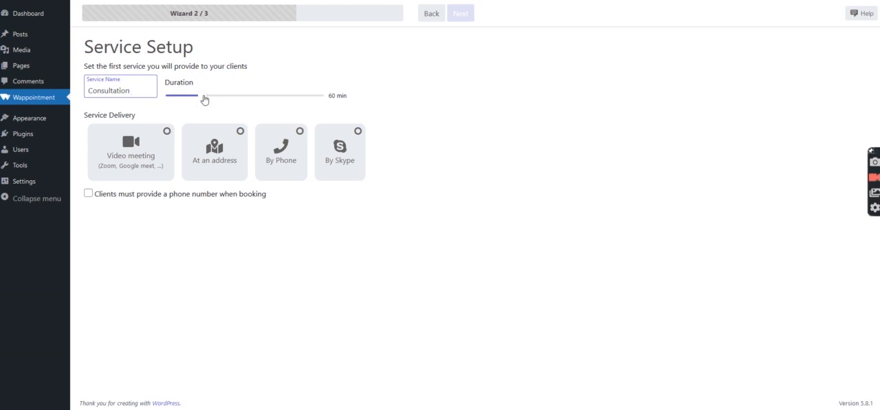
{"action": "left_click_drag", "start_coordinate": [200, 95], "coordinate": [170, 96]}
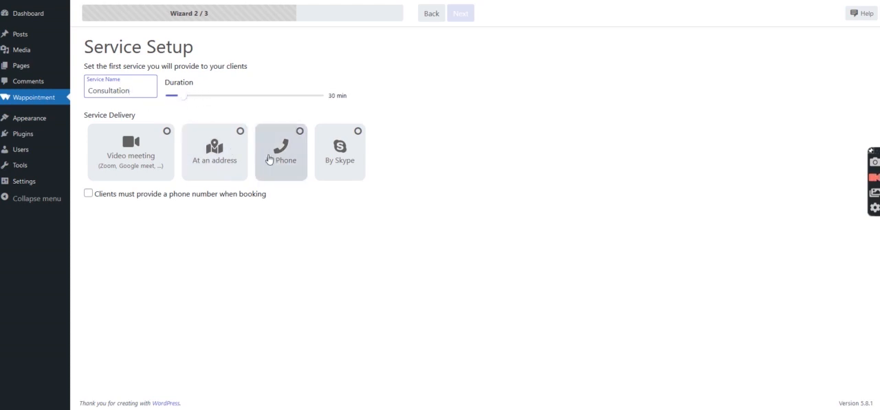
Choose By Phone as a delivery method for the Consultation.
{"action": "left_click", "coordinate": [341, 151]}
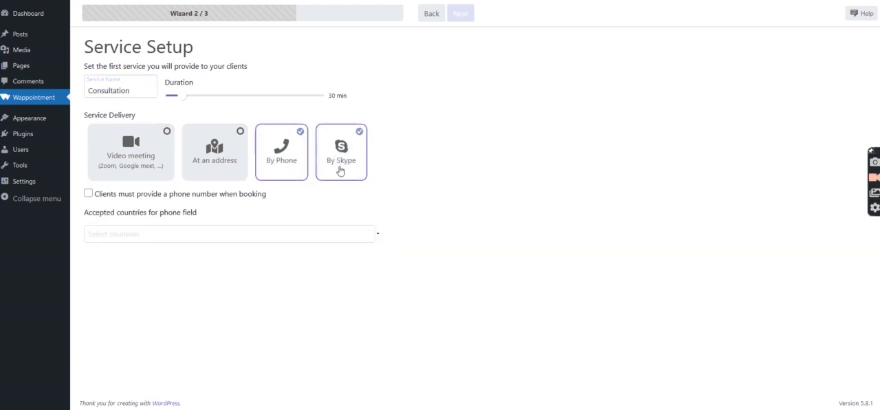
{"action": "mouse_move", "coordinate": [146, 208]}
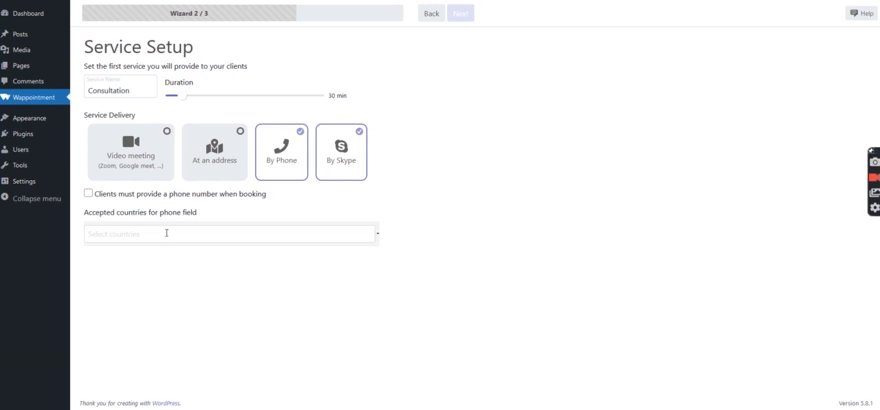
{"action": "mouse_move", "coordinate": [196, 235]}
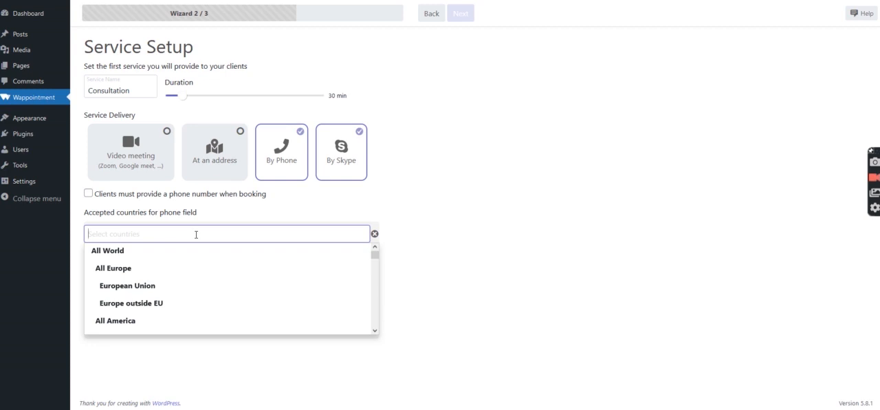
Accept United States and United Kingdom phone numbers and advance to Booking Widget Setup.
{"action": "type", "text": "unite"}
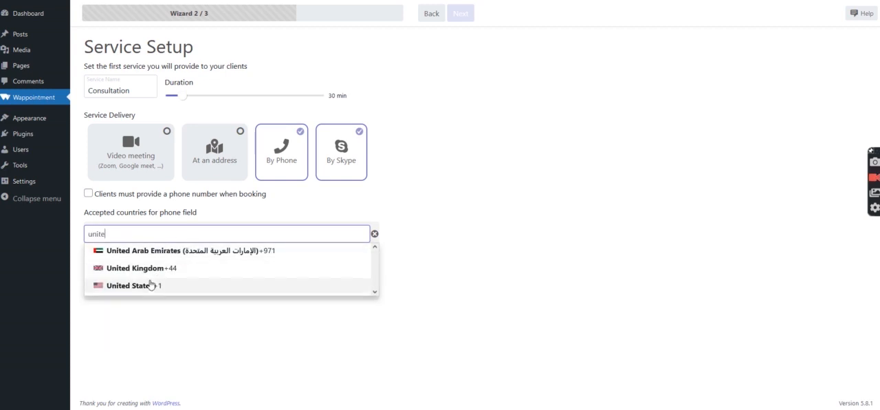
{"action": "left_click", "coordinate": [128, 284]}
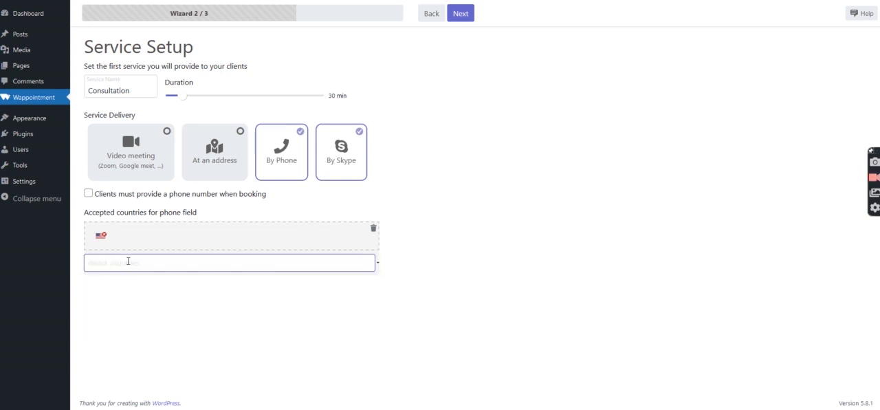
{"action": "type", "text": "uni"}
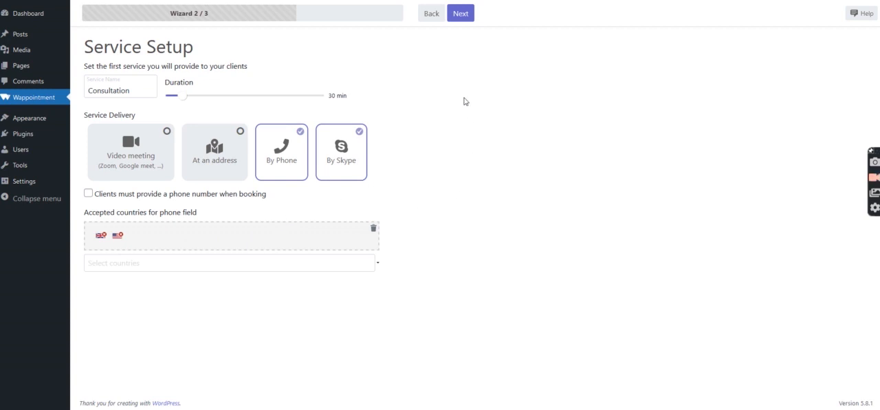
{"action": "mouse_move", "coordinate": [450, 37]}
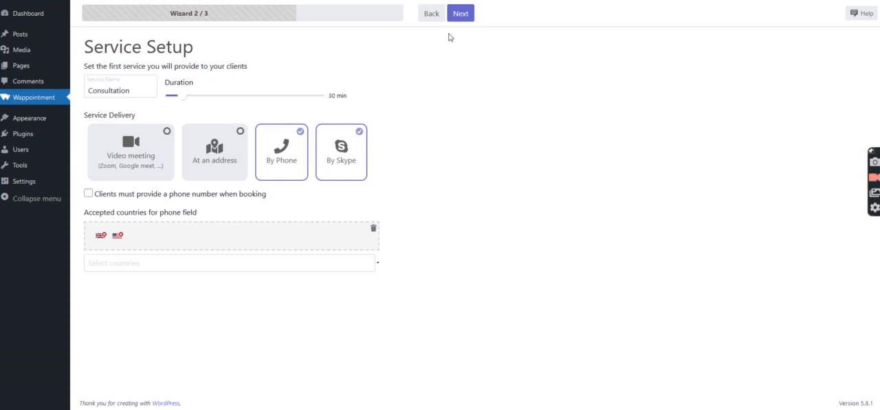
{"action": "left_click", "coordinate": [459, 13]}
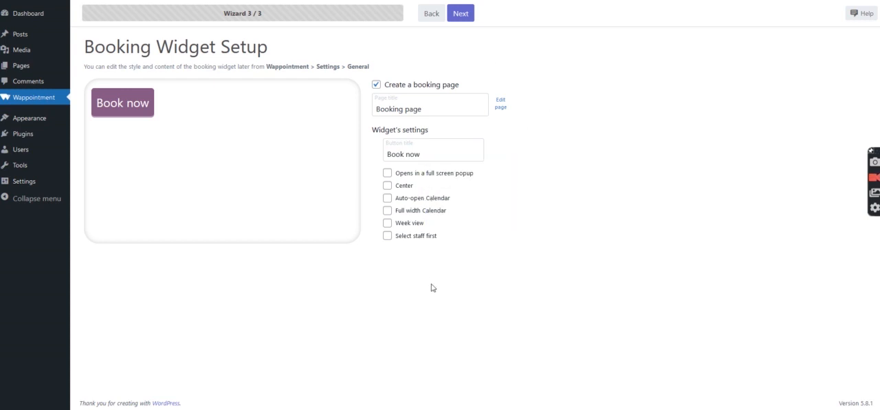
{"action": "mouse_move", "coordinate": [539, 170]}
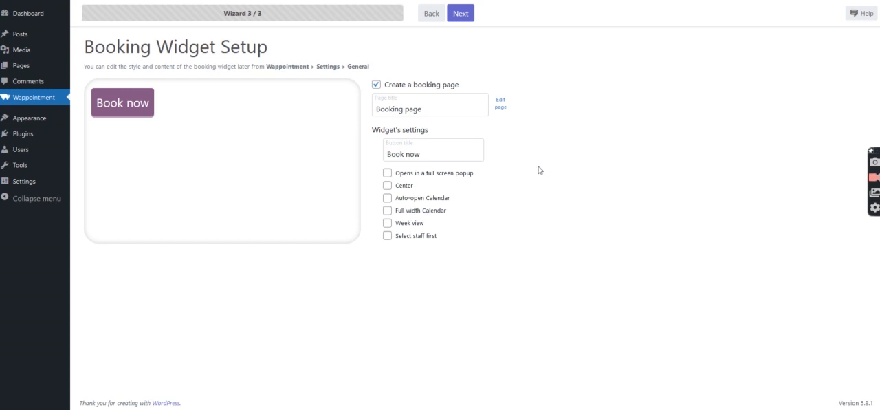
{"action": "mouse_move", "coordinate": [483, 238]}
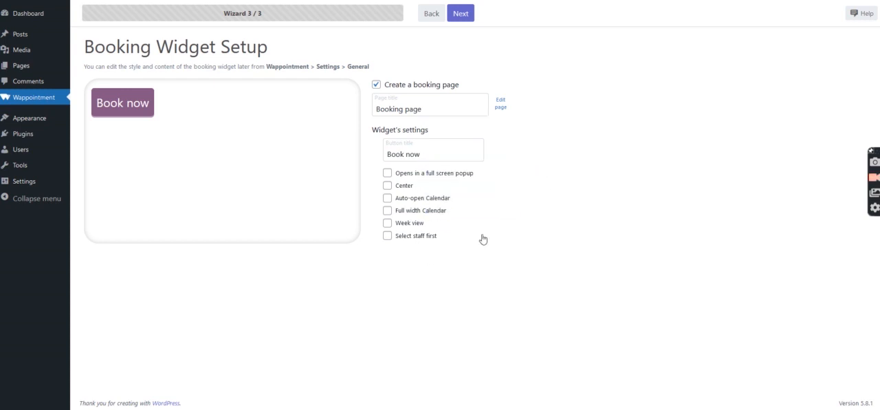
{"action": "mouse_move", "coordinate": [506, 136]}
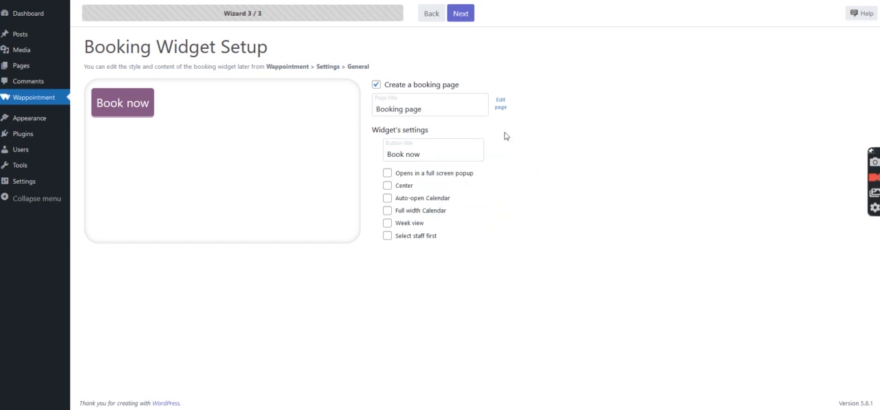
{"action": "mouse_move", "coordinate": [538, 87]}
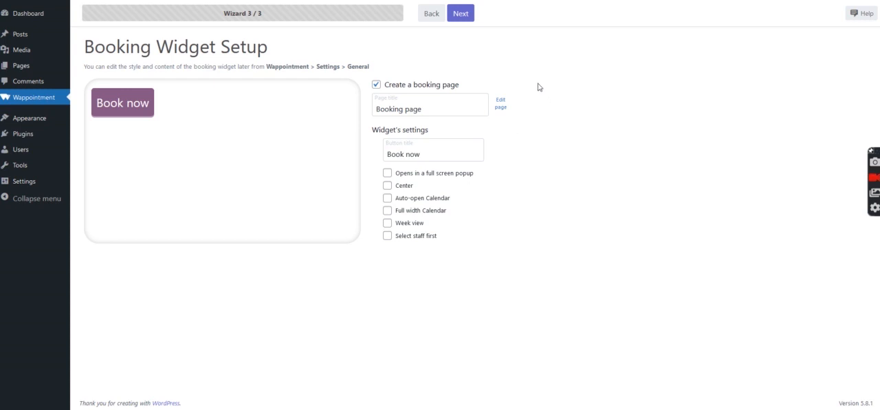
{"action": "mouse_move", "coordinate": [379, 57]}
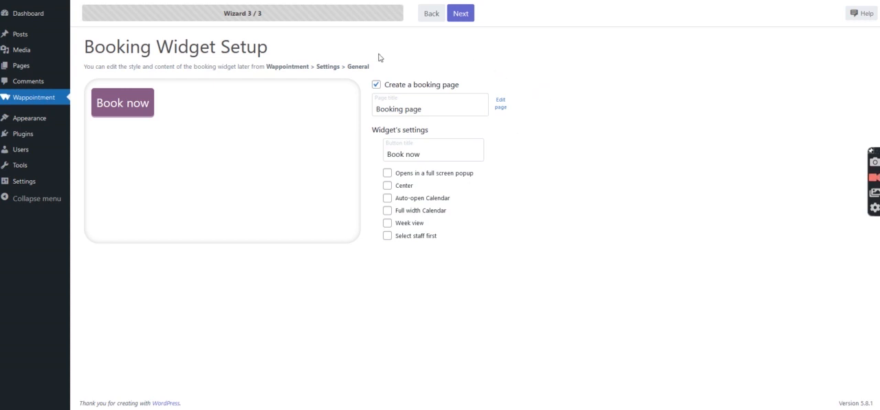
{"action": "mouse_move", "coordinate": [412, 74]}
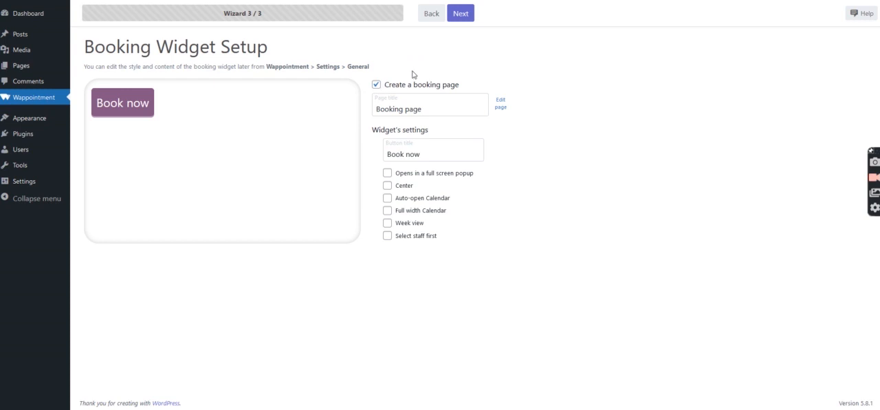
Keep Create a booking page checked and complete the wizard.
{"action": "left_click", "coordinate": [460, 12]}
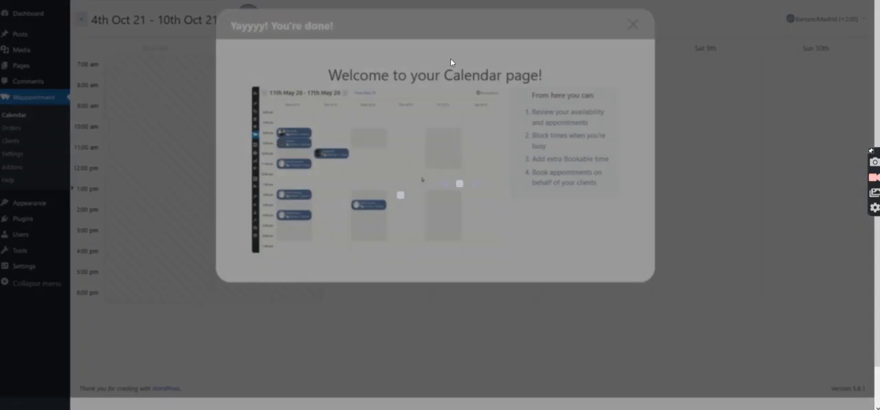